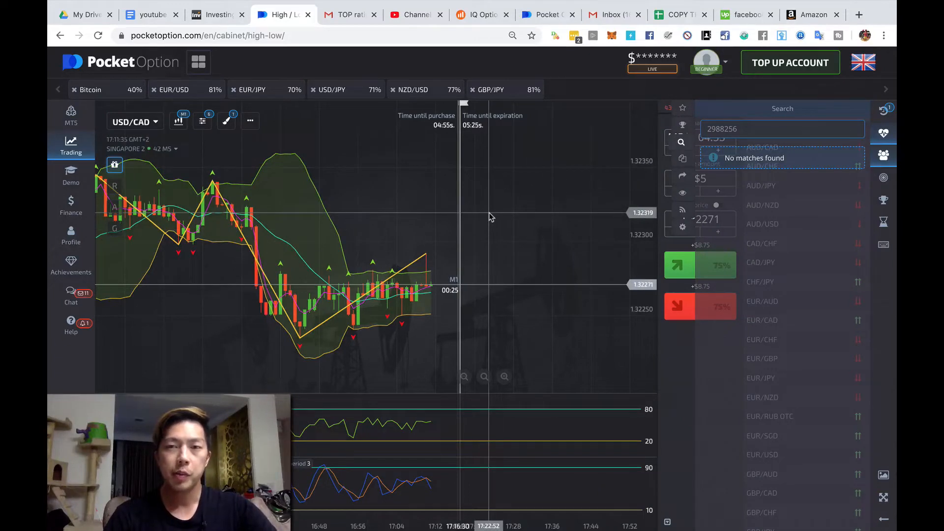
mouse_move(556, 218)
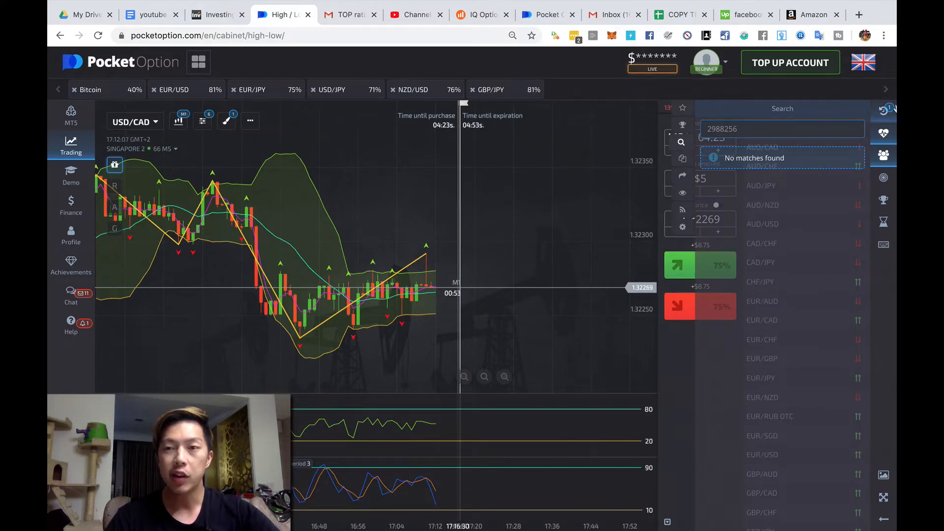
Close the trader search so only the trade panel sits beside the USD/CAD chart.
click(882, 132)
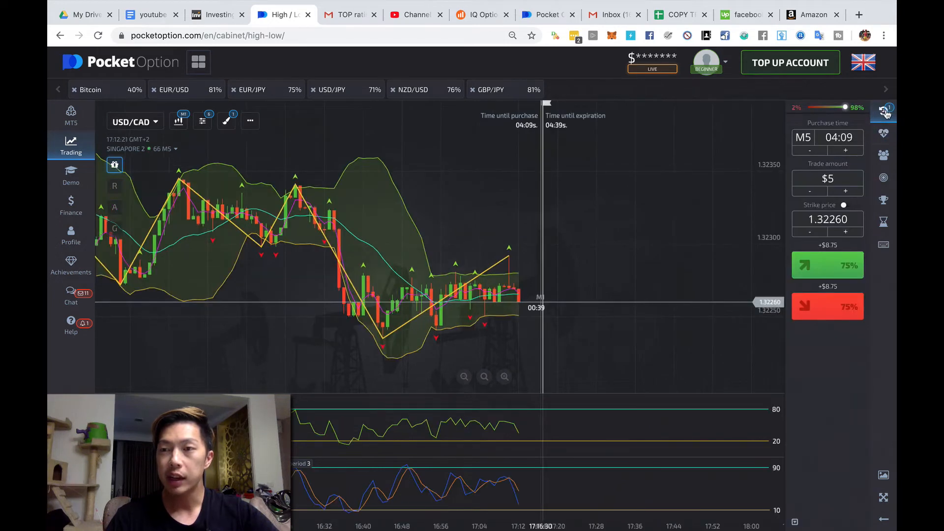
Show the opened AUD/CHF trade in the Trades list and display the currency signals.
click(883, 134)
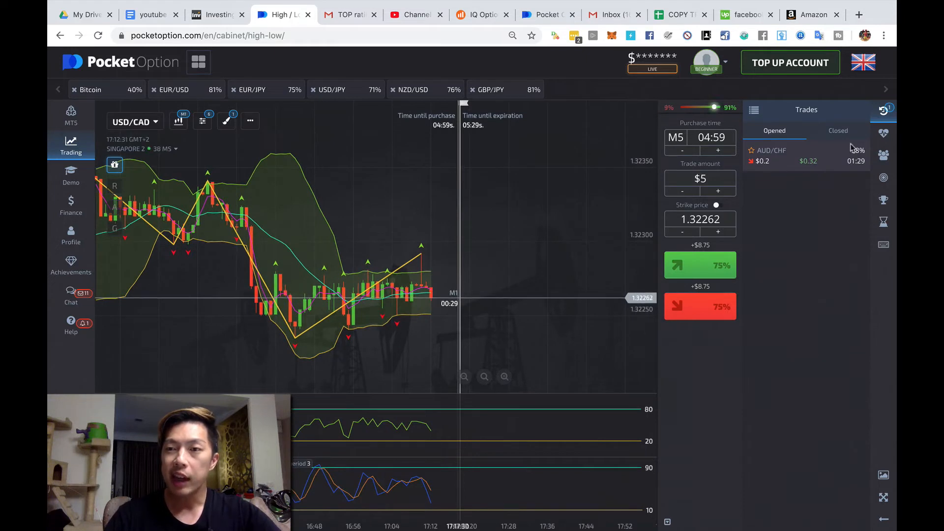
mouse_move(805, 158)
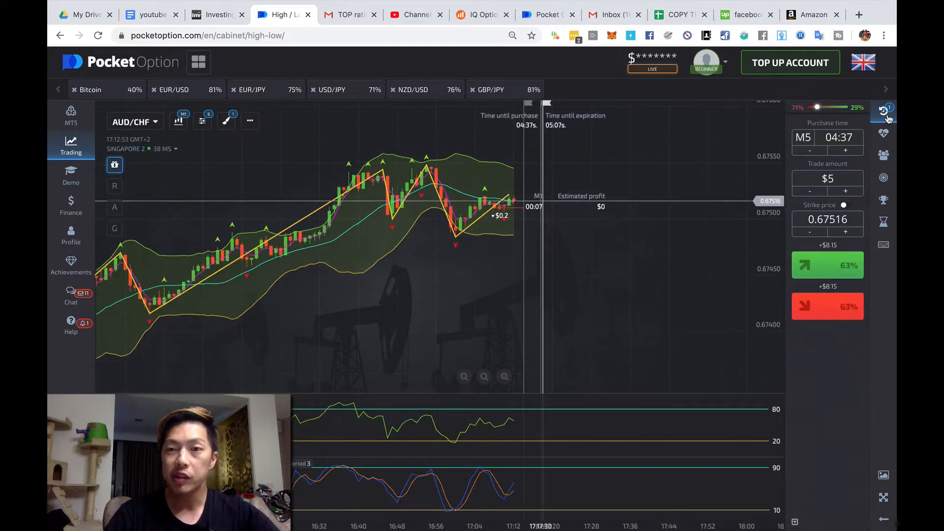
click(883, 109)
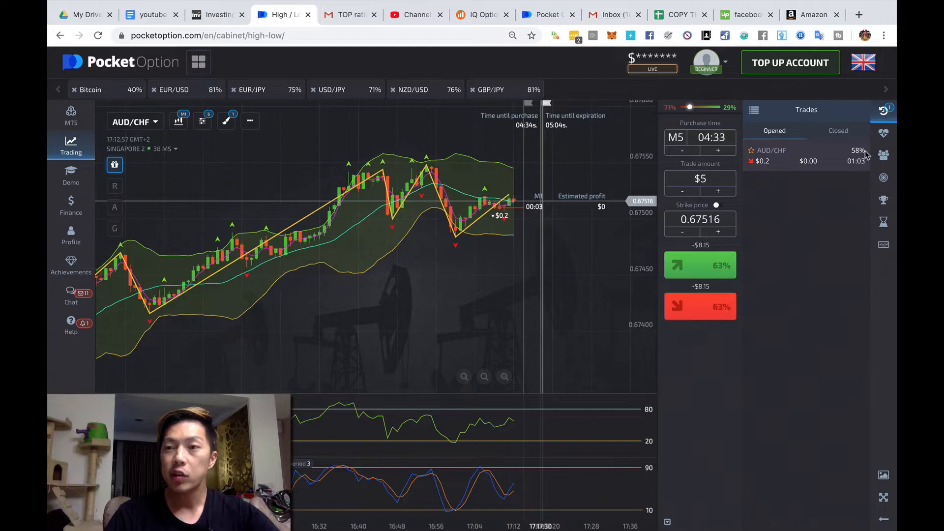
click(883, 133)
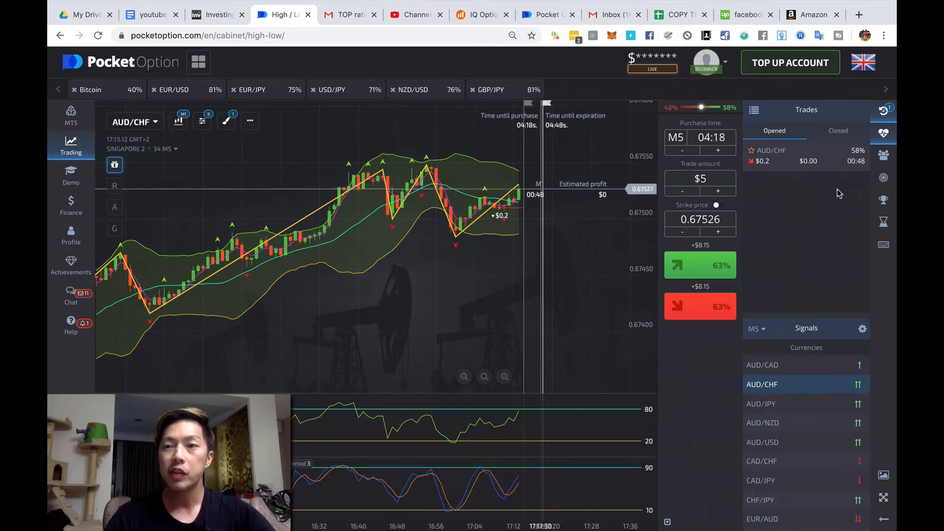
Review the closed trades from 2019-12-11, then bring up the trader search.
click(838, 131)
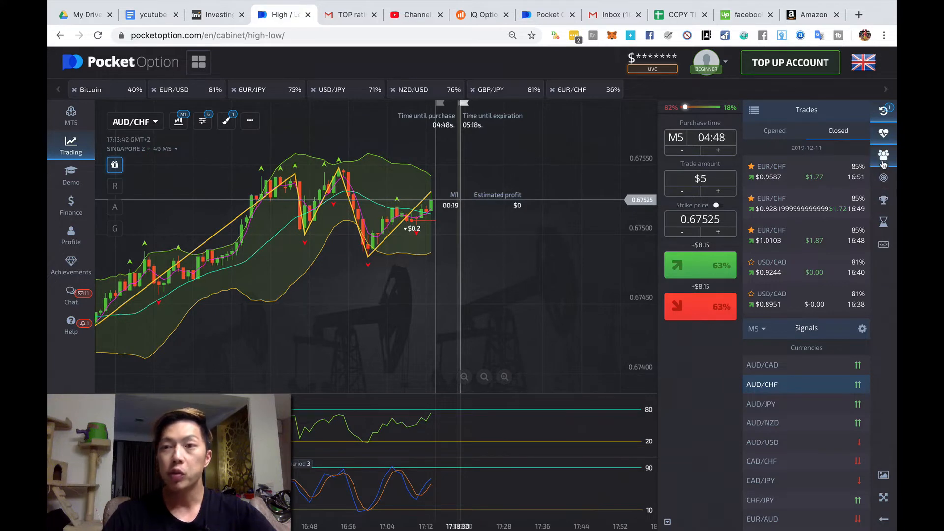
click(883, 154)
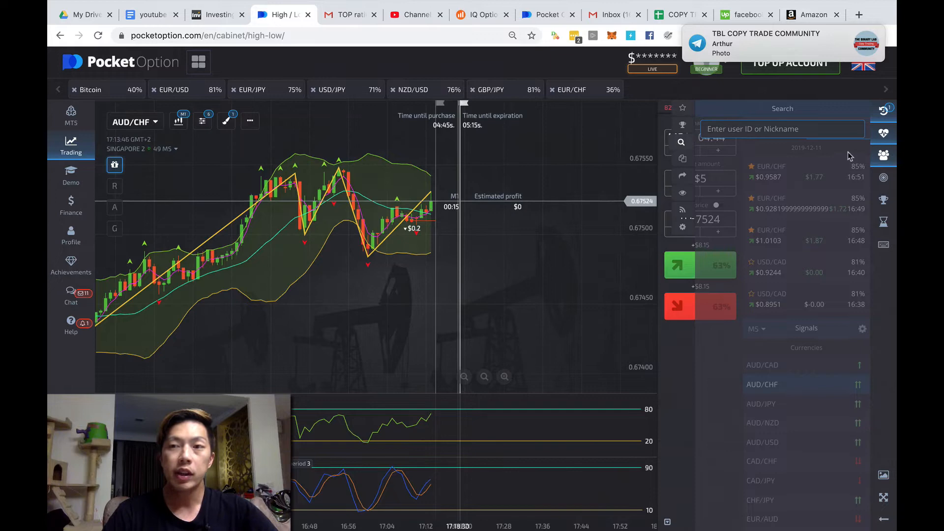
Show the full Top traders ranking limited to the Last 30 Days preset.
click(781, 128)
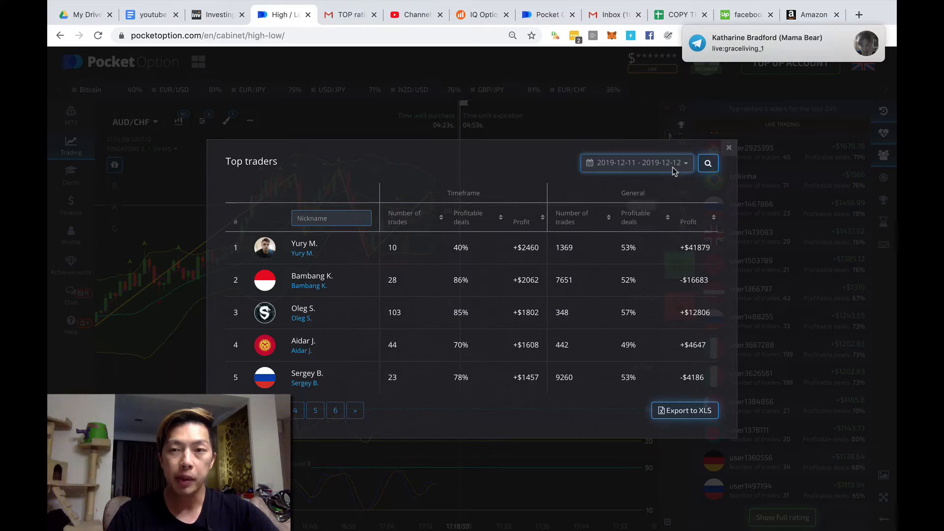
click(636, 162)
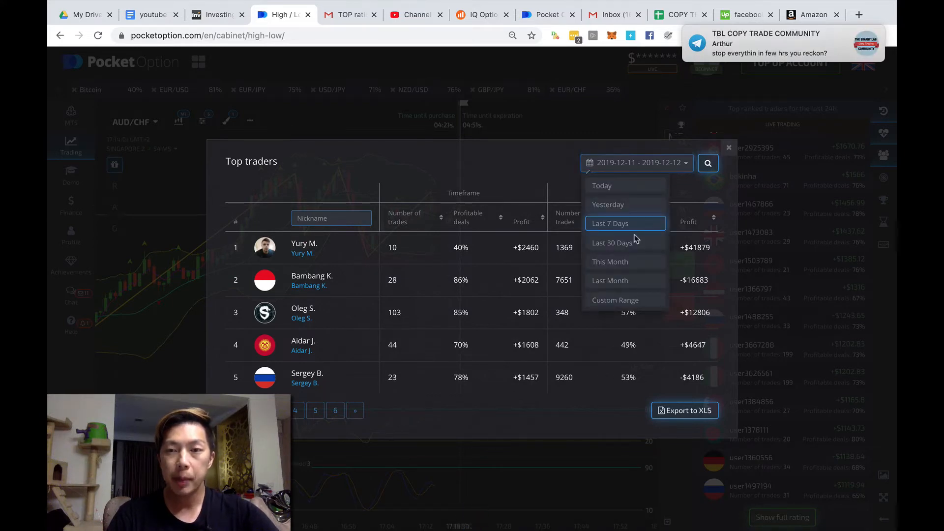
click(625, 223)
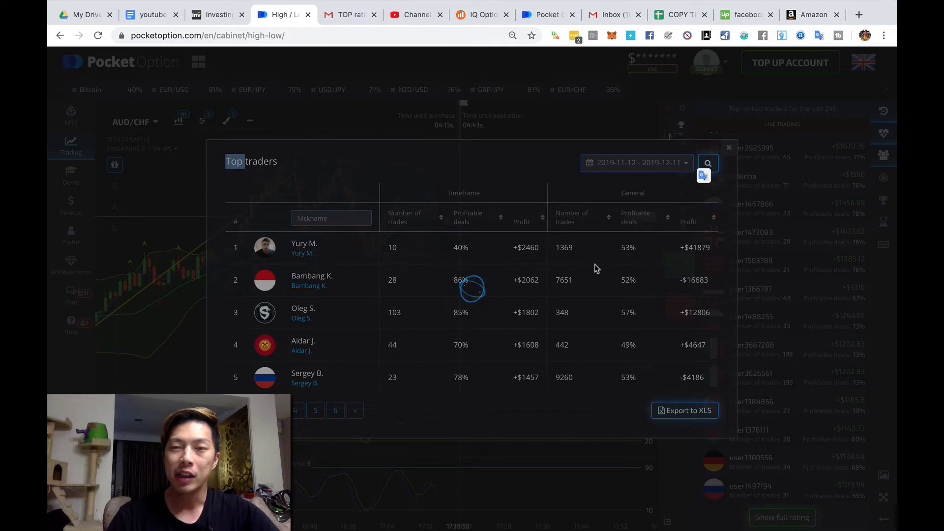
mouse_move(441, 337)
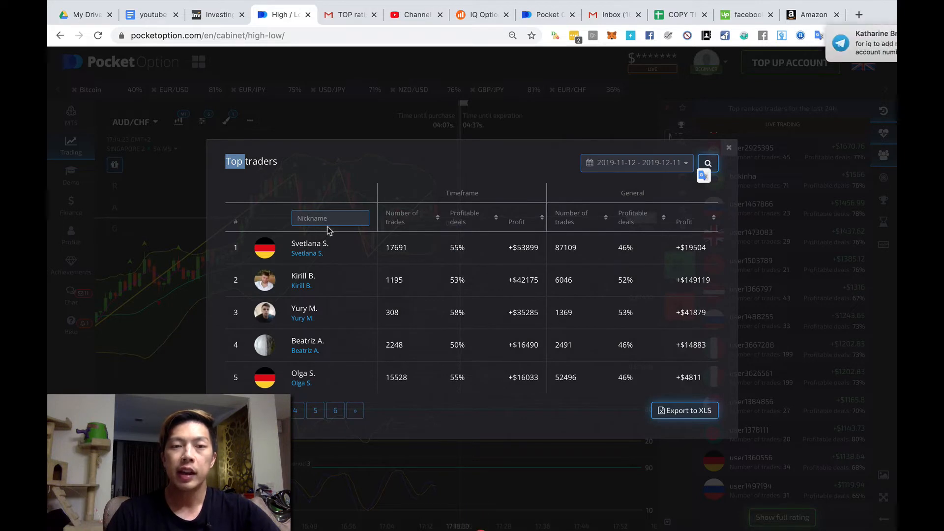
Filter the ranking to nicknames matching 'pav' and jump to page 4 of results.
click(330, 219)
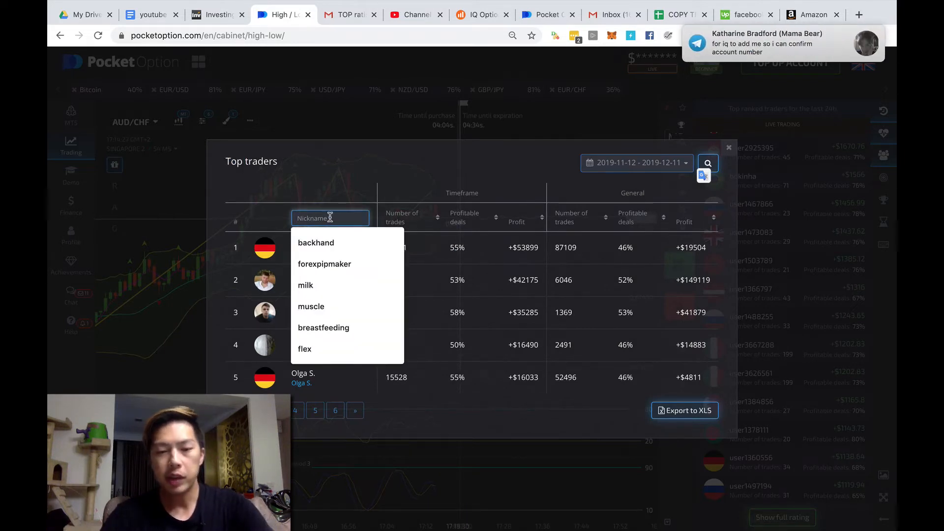
text(pav)
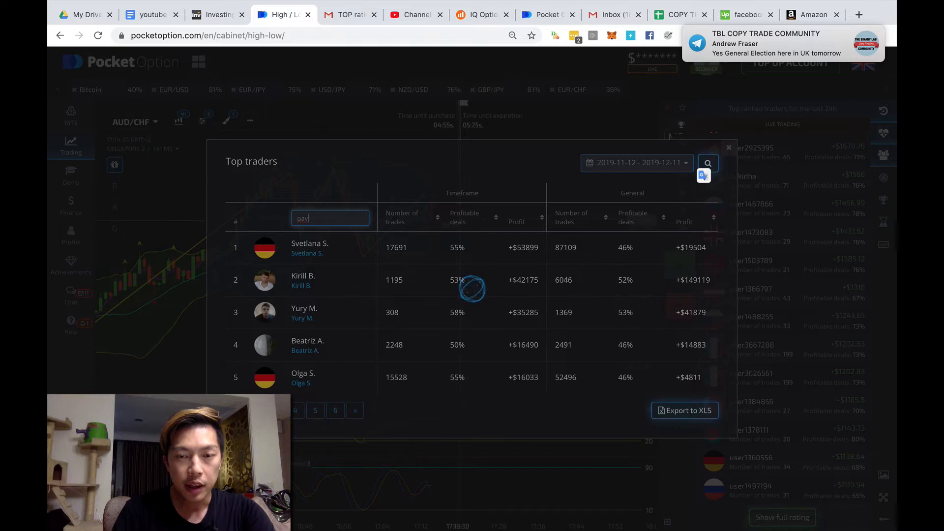
text(pav)
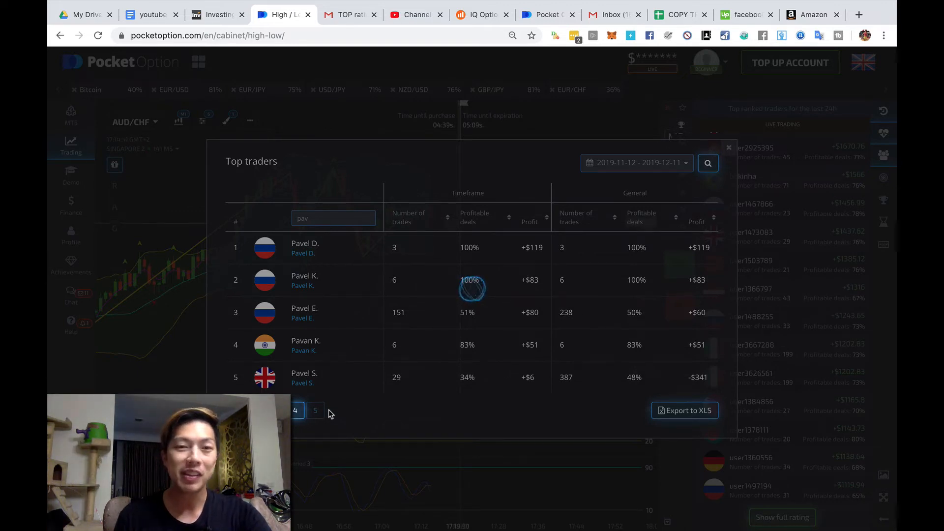
click(312, 410)
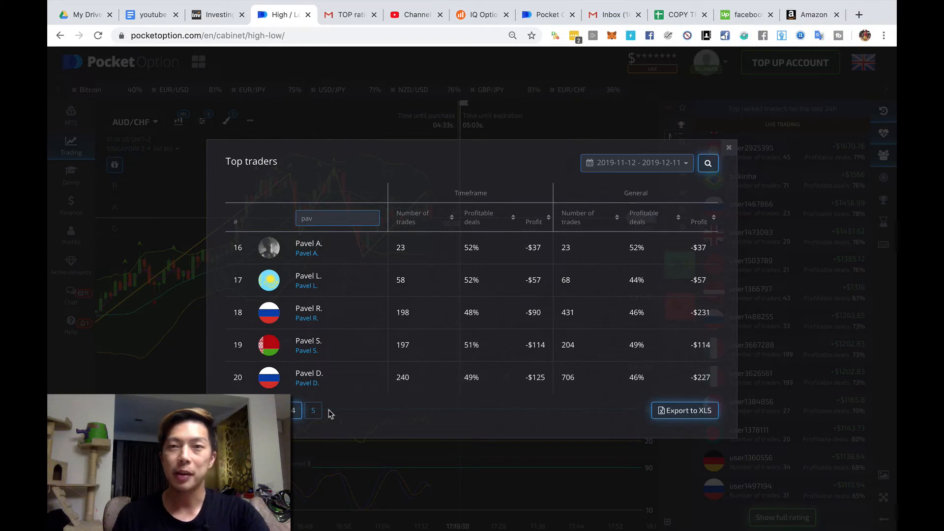
mouse_move(439, 169)
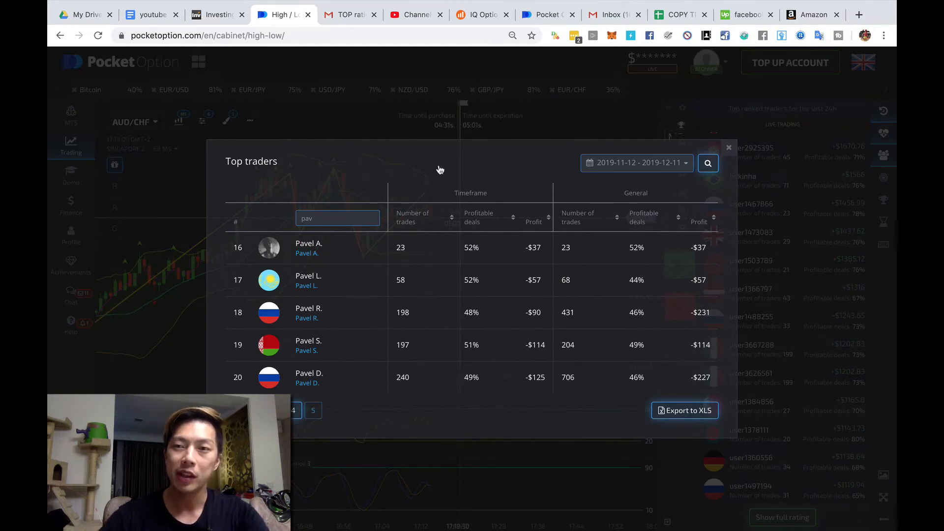
click(727, 146)
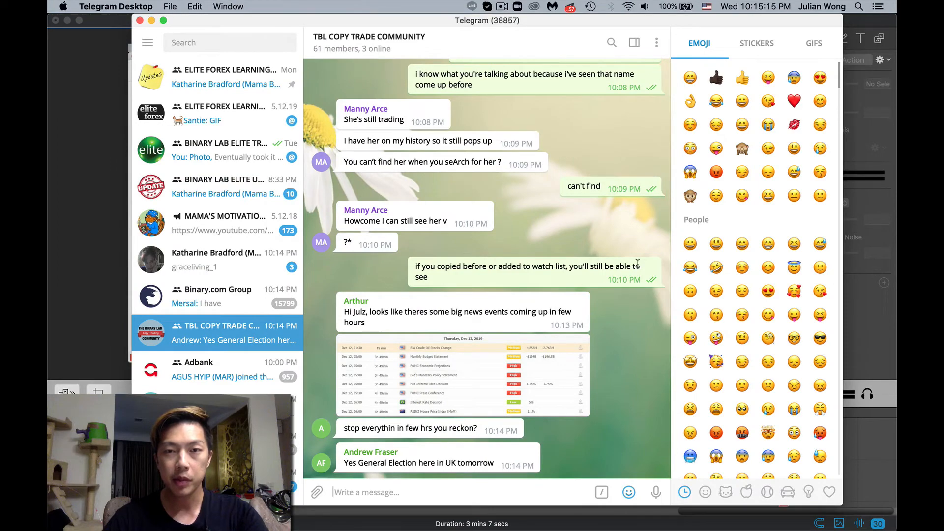
mouse_move(610, 136)
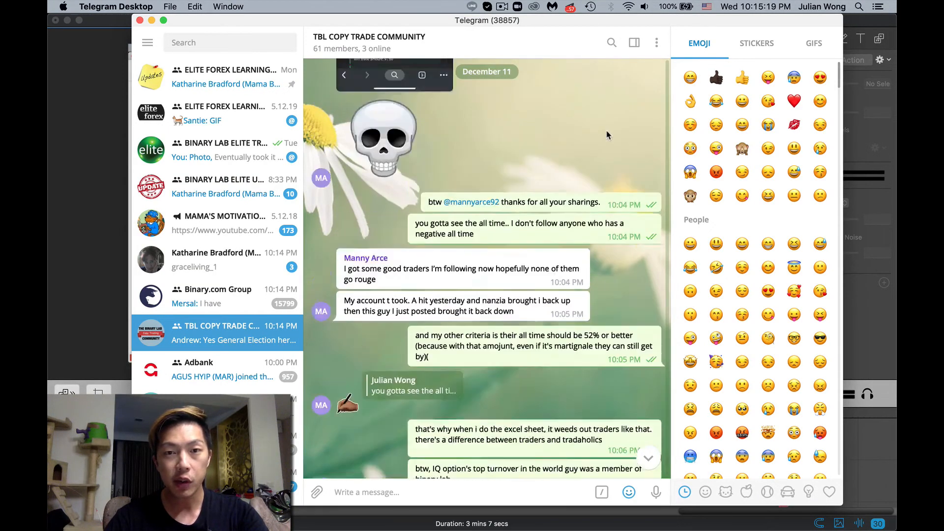
scroll(down, 3)
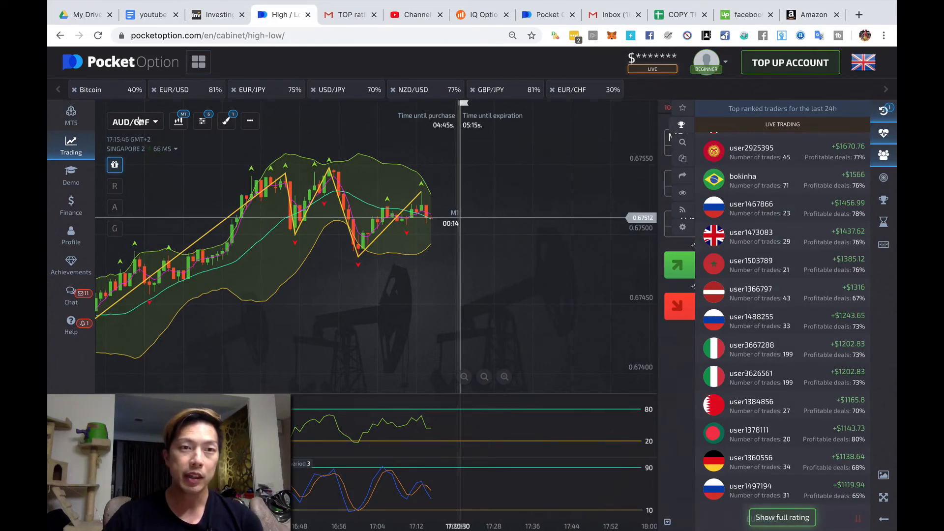
Browse the asset picker through Stocks to the Currencies list with payout percentages.
click(134, 121)
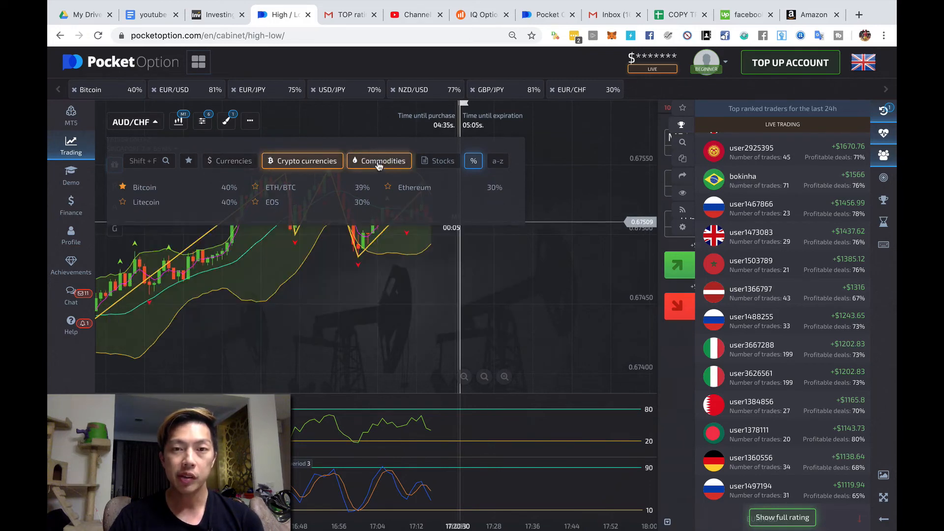
click(437, 160)
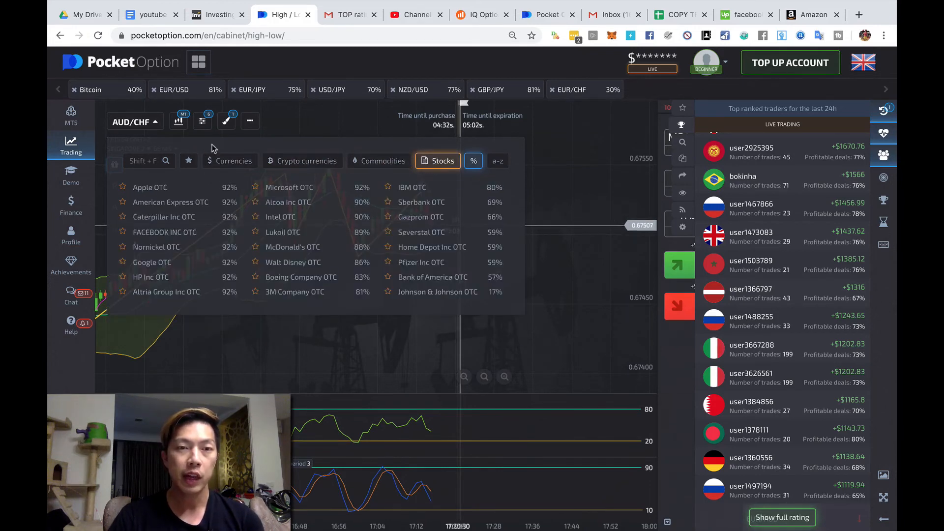
click(229, 161)
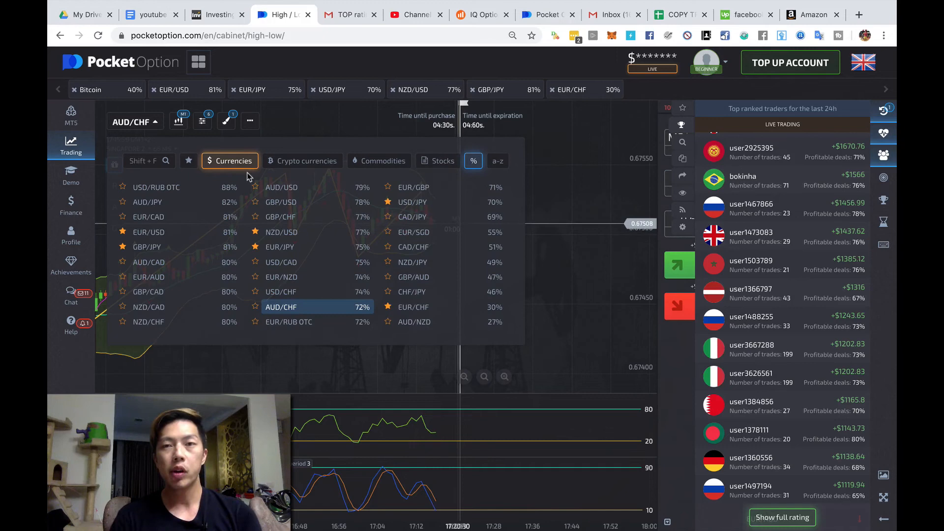
mouse_move(473, 132)
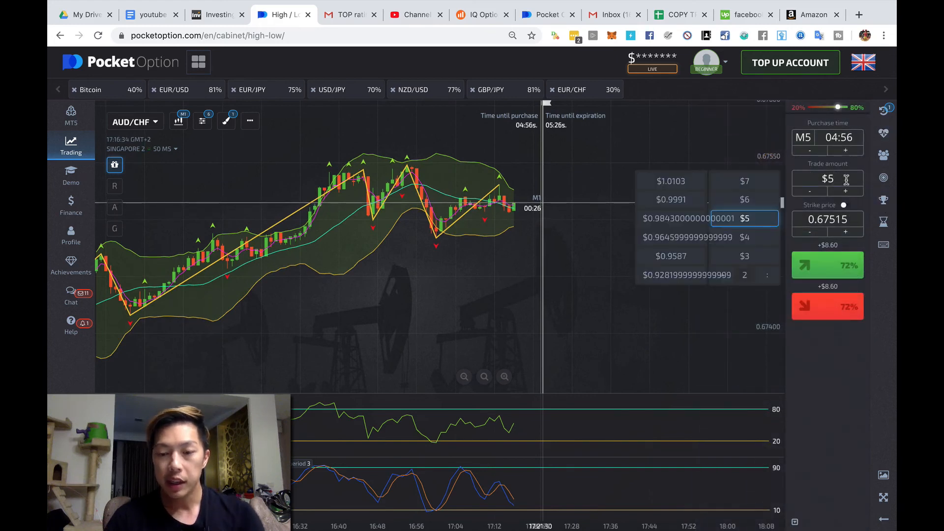
Change the AUD/CHF trade amount from $5 to $5.1.
click(846, 190)
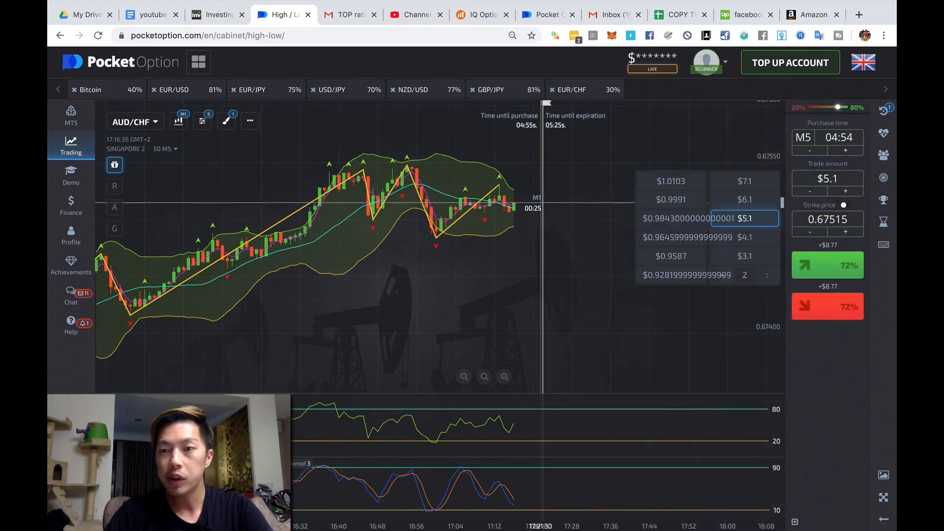